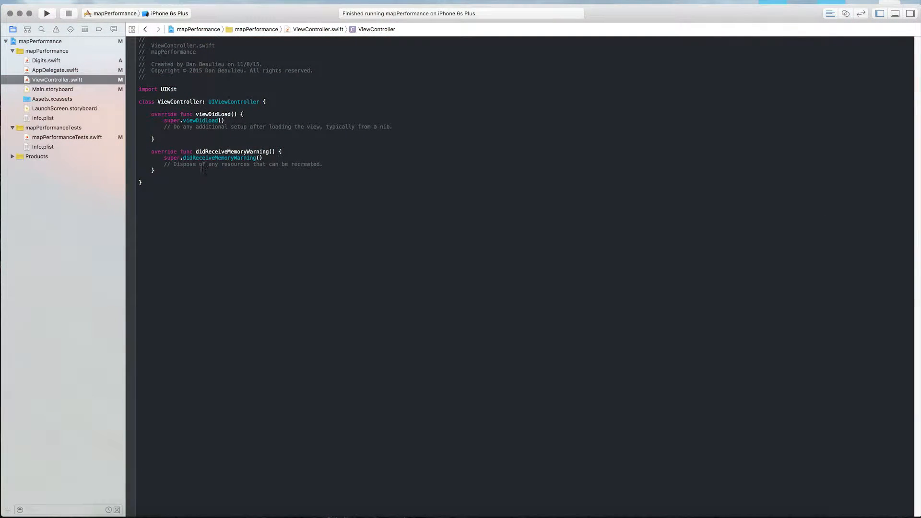
Show Digits.swift with its testForIn and testMap array-doubling functions
{"action": "left_click", "coordinate": [279, 202]}
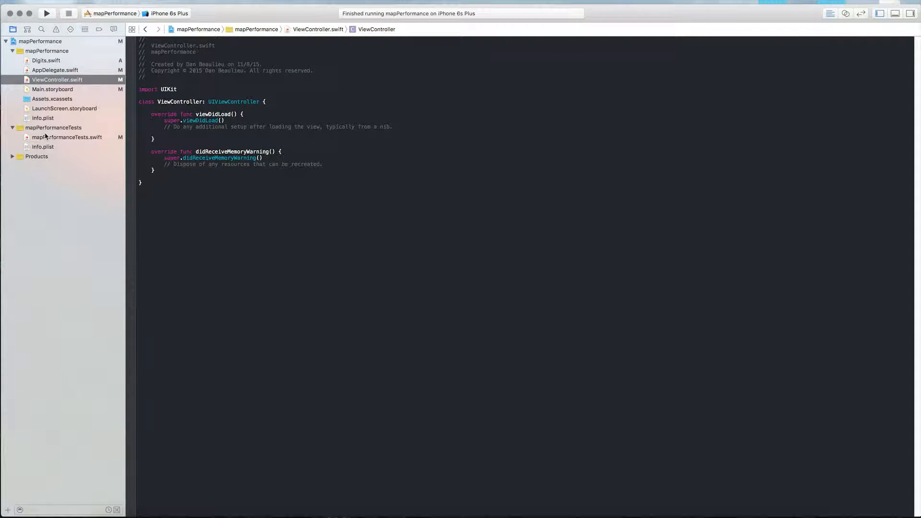
{"action": "left_click", "coordinate": [46, 60]}
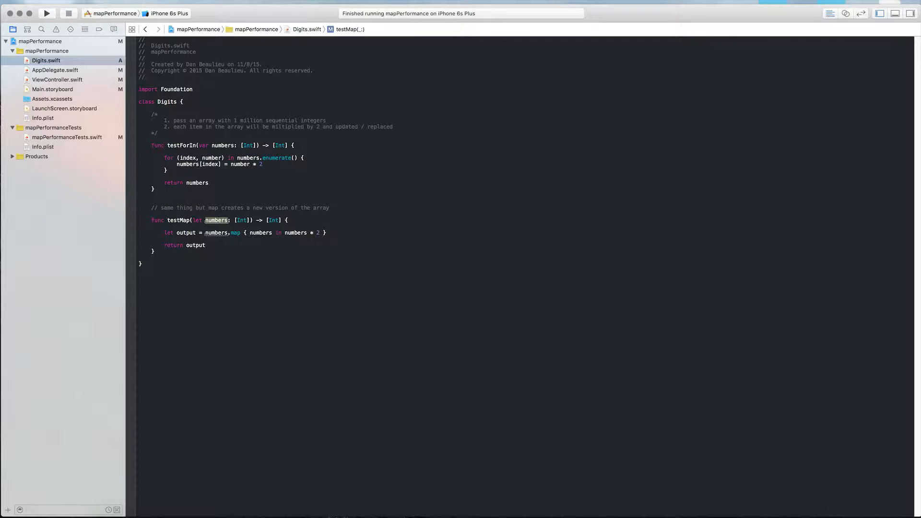
Show mapPerformanceTests.swift and highlight the million-integer numbers array property
{"action": "left_click", "coordinate": [66, 137]}
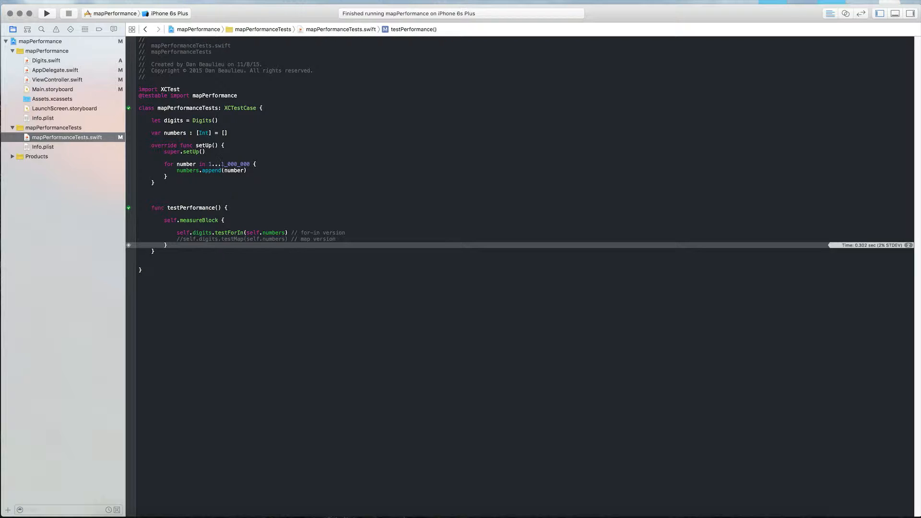
{"action": "double_click", "coordinate": [174, 132]}
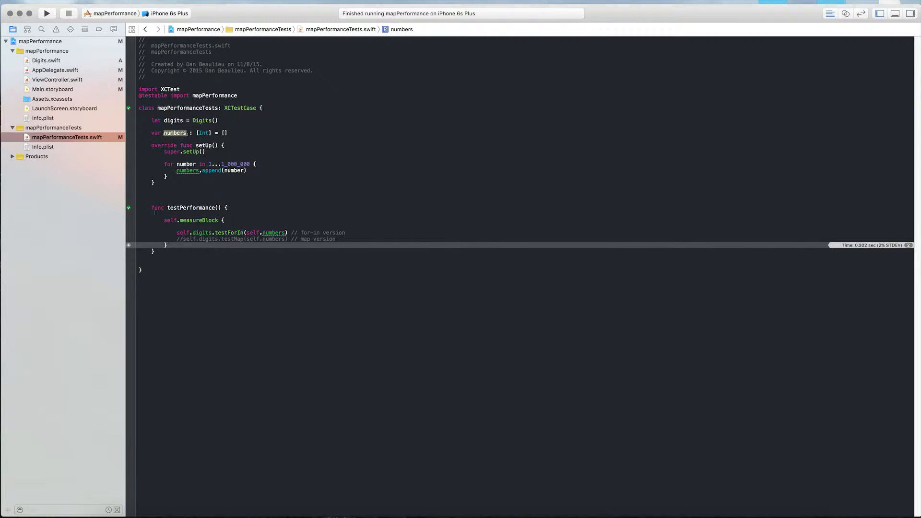
Comment out testForIn, uncomment testMap, and rerun testPerformance
{"action": "left_click", "coordinate": [46, 13]}
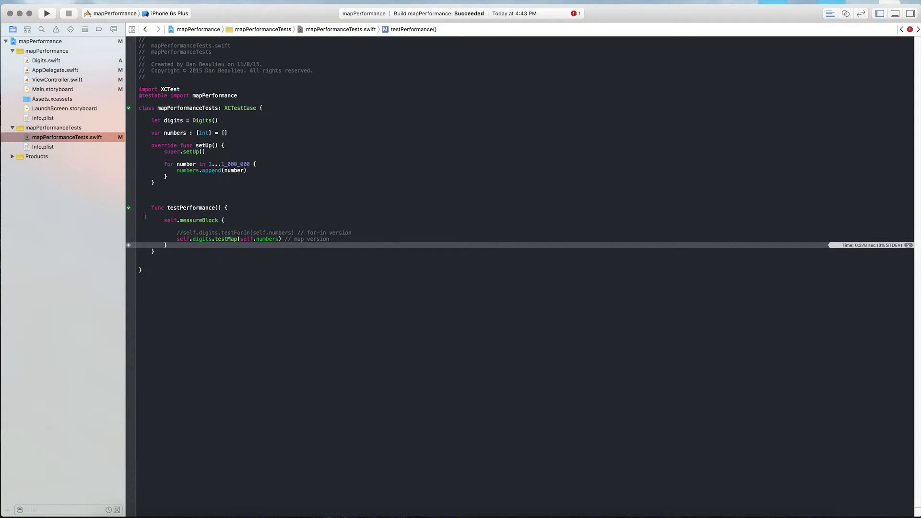
{"action": "left_click", "coordinate": [46, 13]}
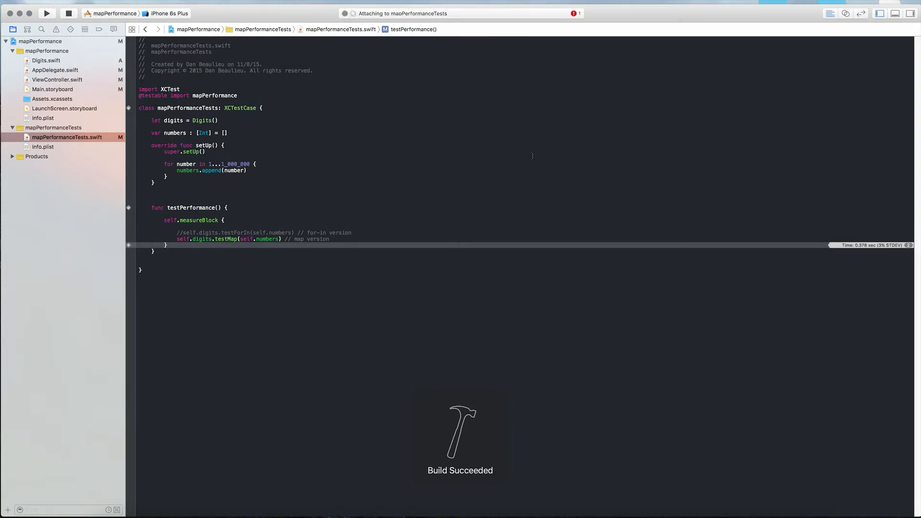